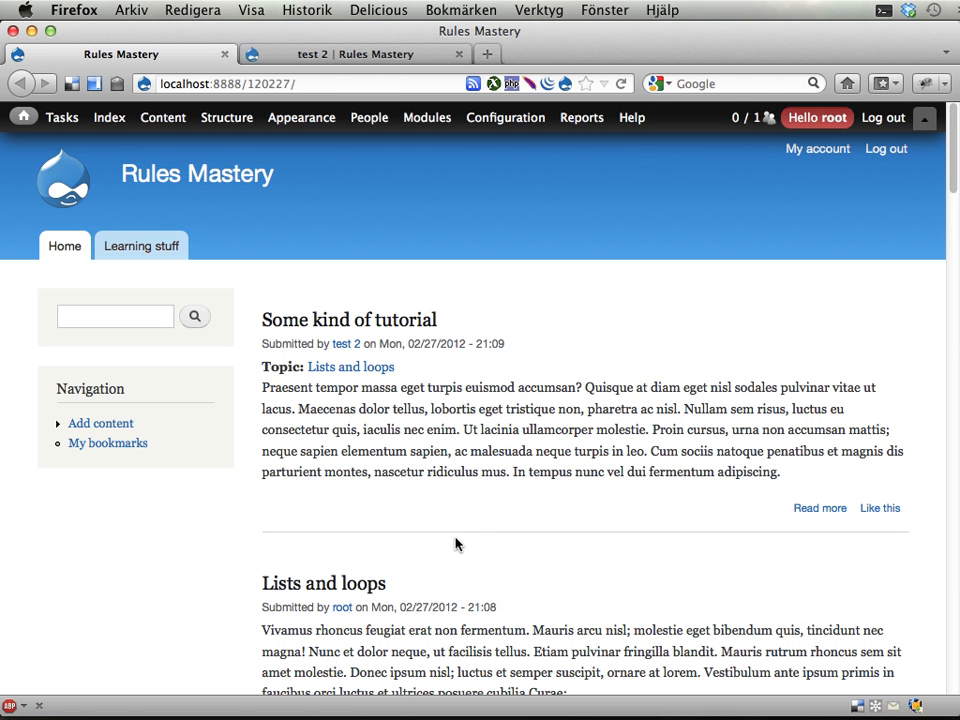
pyautogui.moveTo(467, 540)
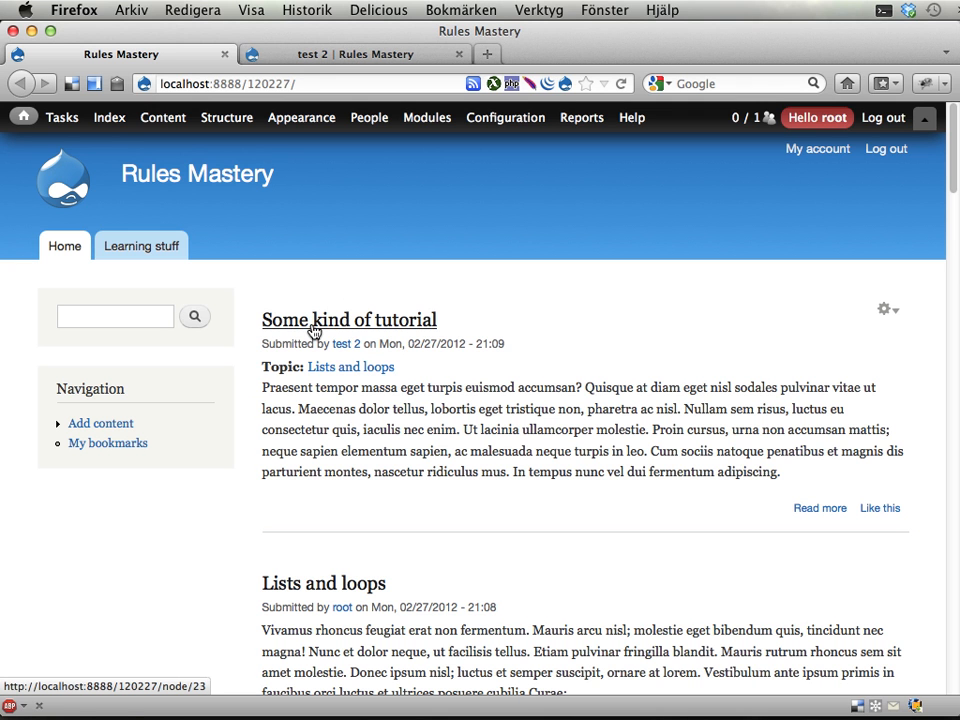
pyautogui.moveTo(406, 329)
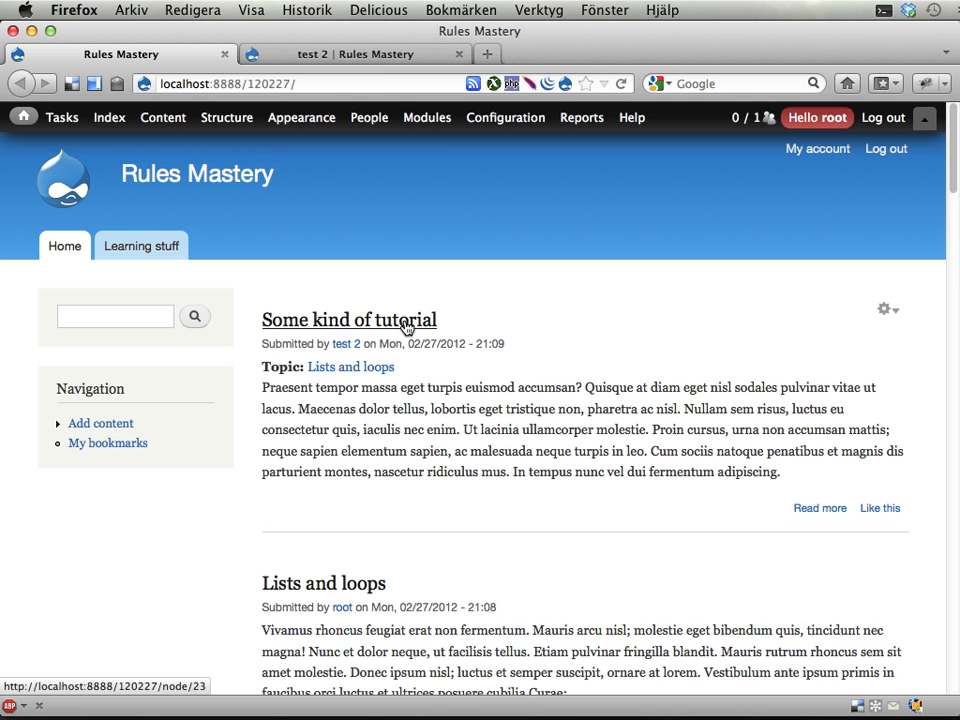
pyautogui.moveTo(625, 483)
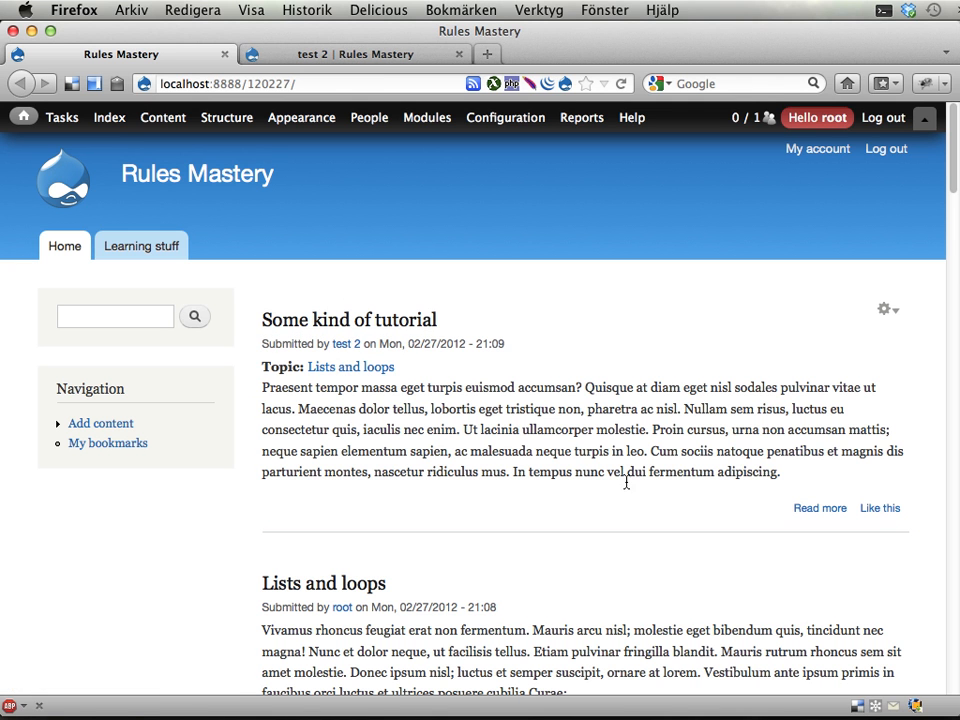
# Check test 2's Drupal points, then like the Some kind of tutorial post to raise them to 21.
pyautogui.click(427, 117)
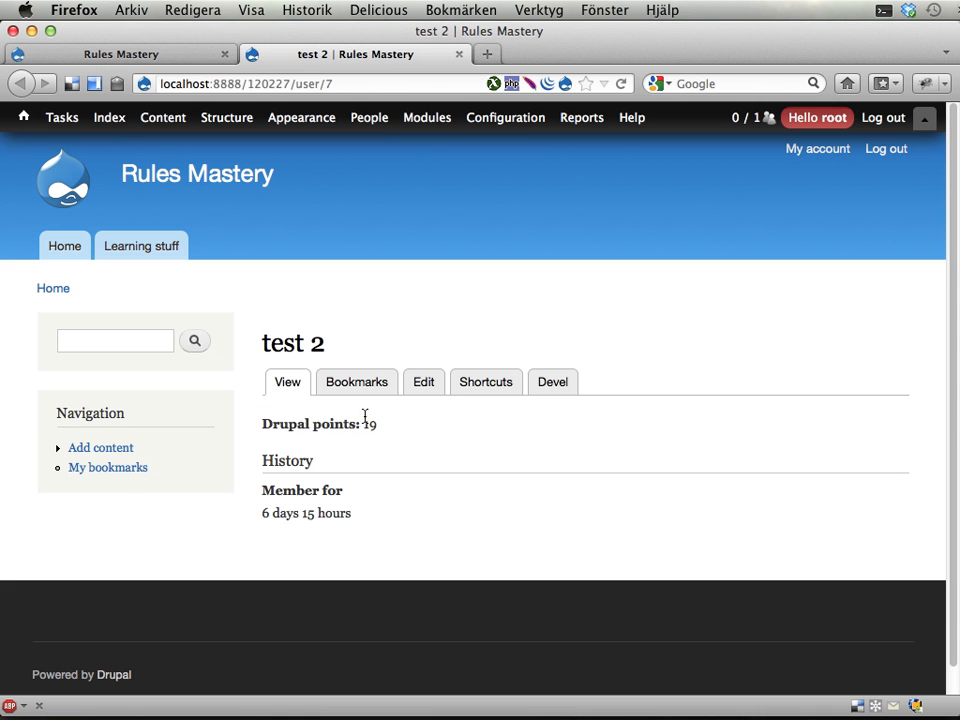
pyautogui.moveTo(391, 429)
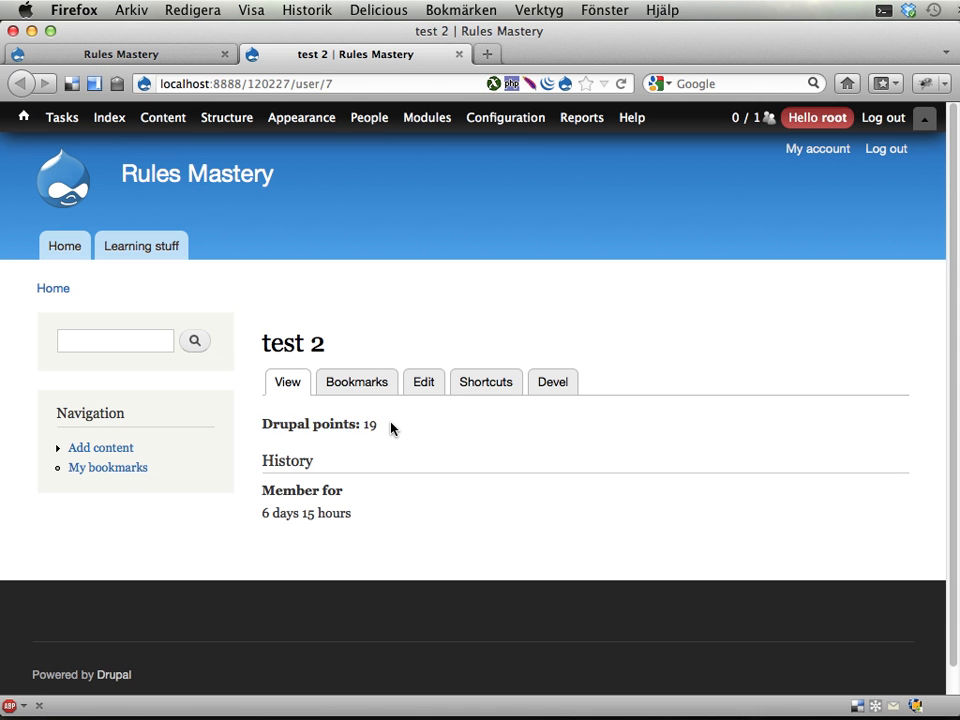
pyautogui.click(162, 117)
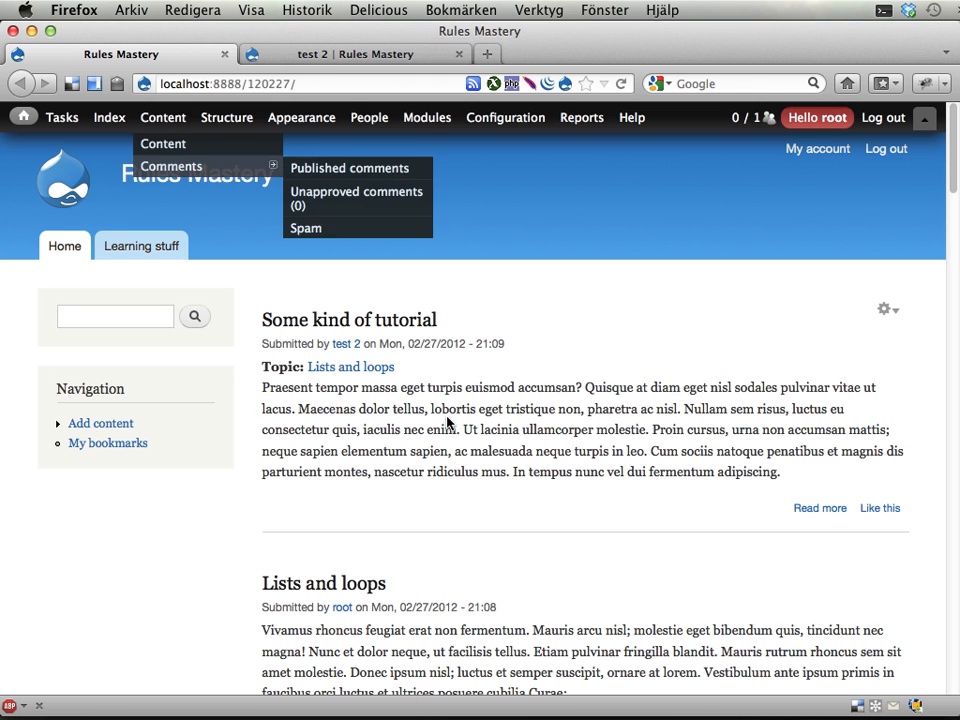
pyautogui.click(500, 433)
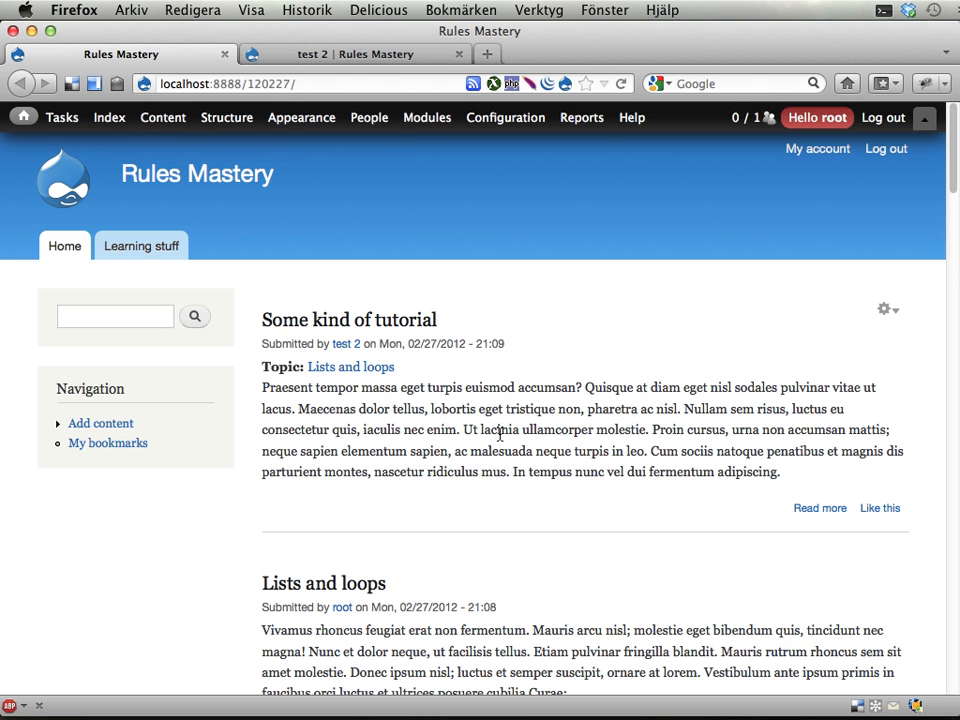
pyautogui.moveTo(879, 508)
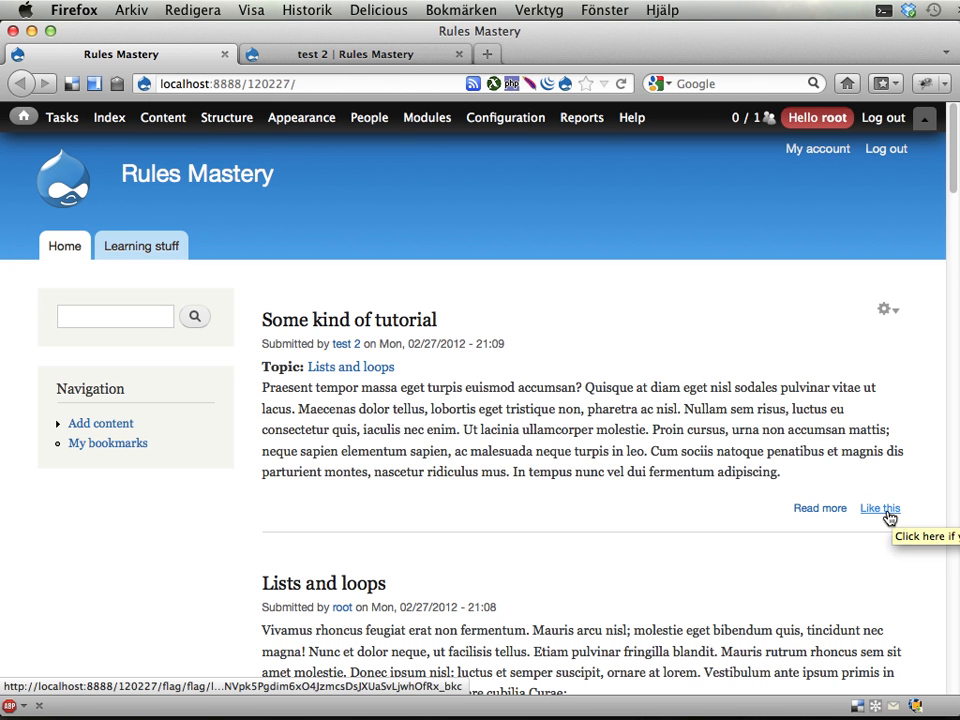
pyautogui.click(880, 508)
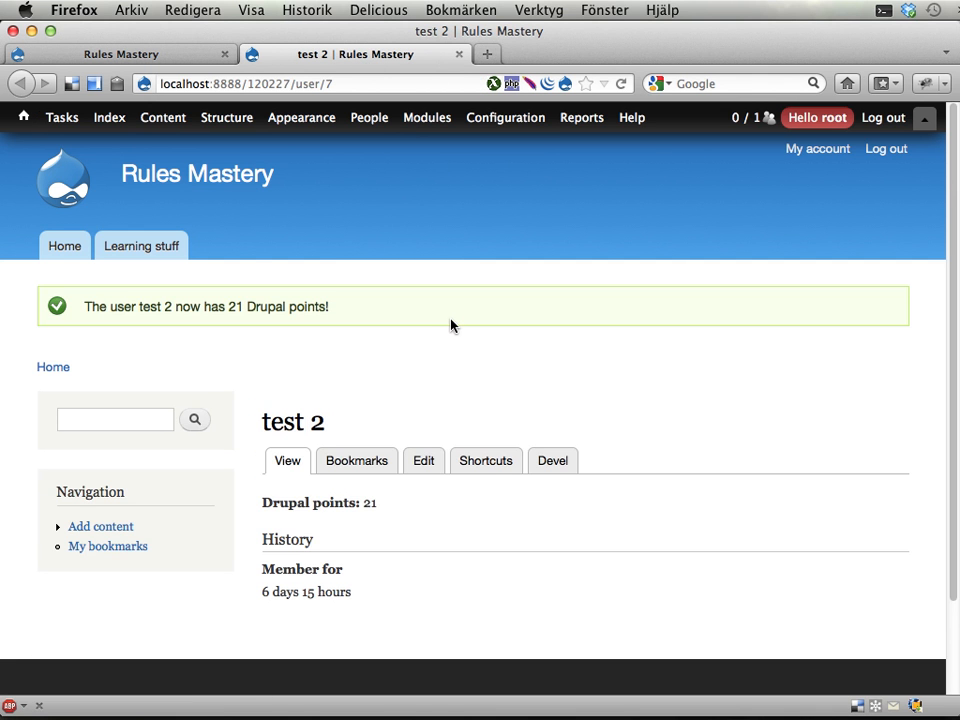
pyautogui.moveTo(107, 306)
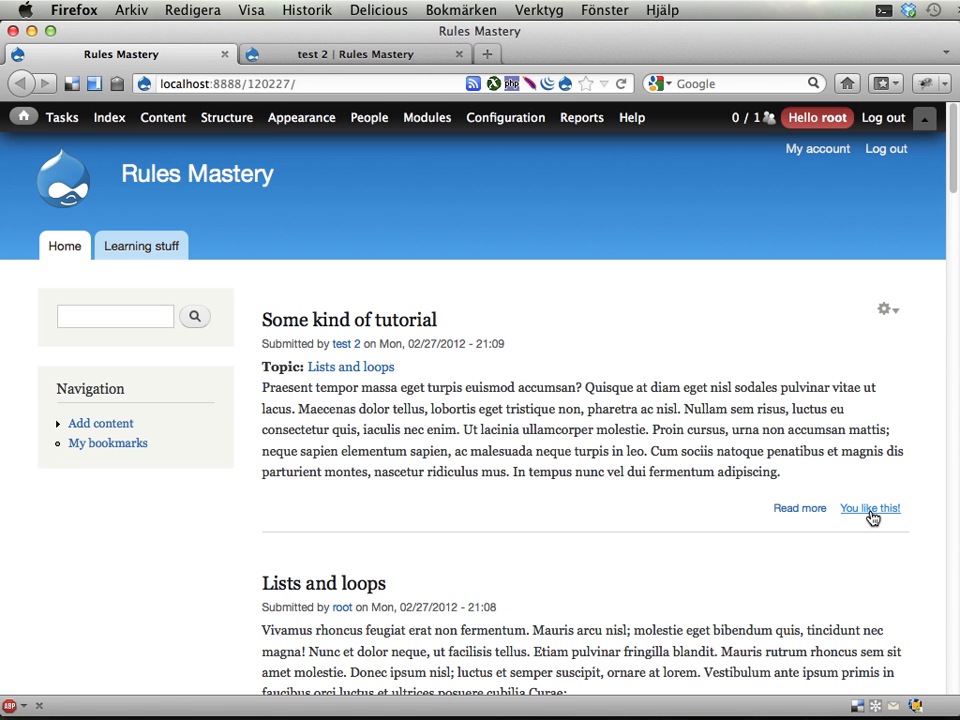
# Remove the like from Some kind of tutorial, dropping test 2 back to 19 points.
pyautogui.click(869, 508)
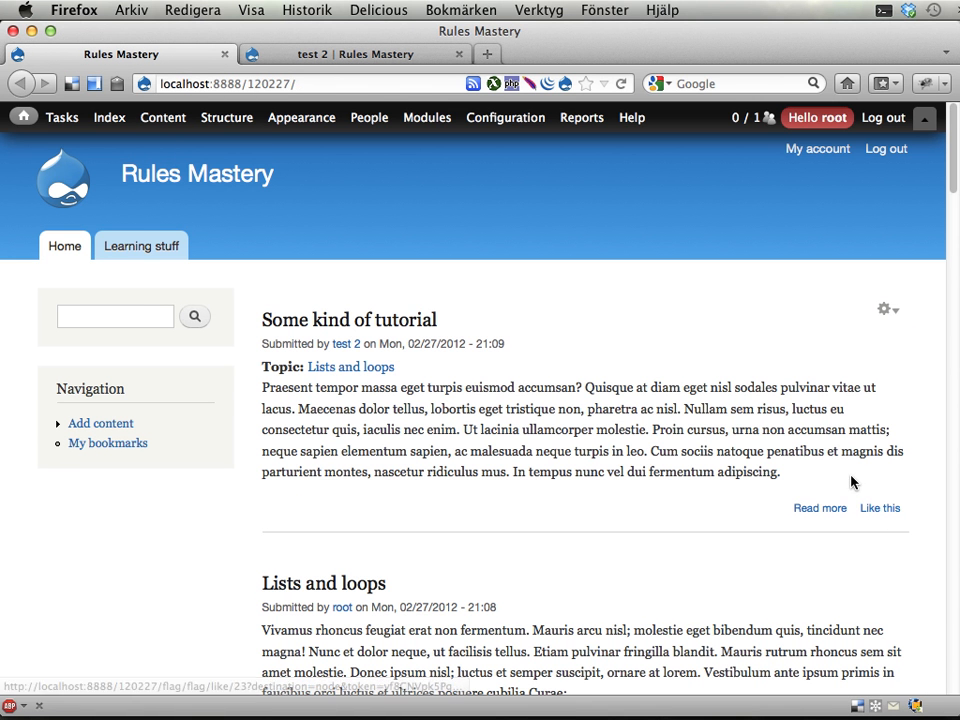
pyautogui.click(879, 507)
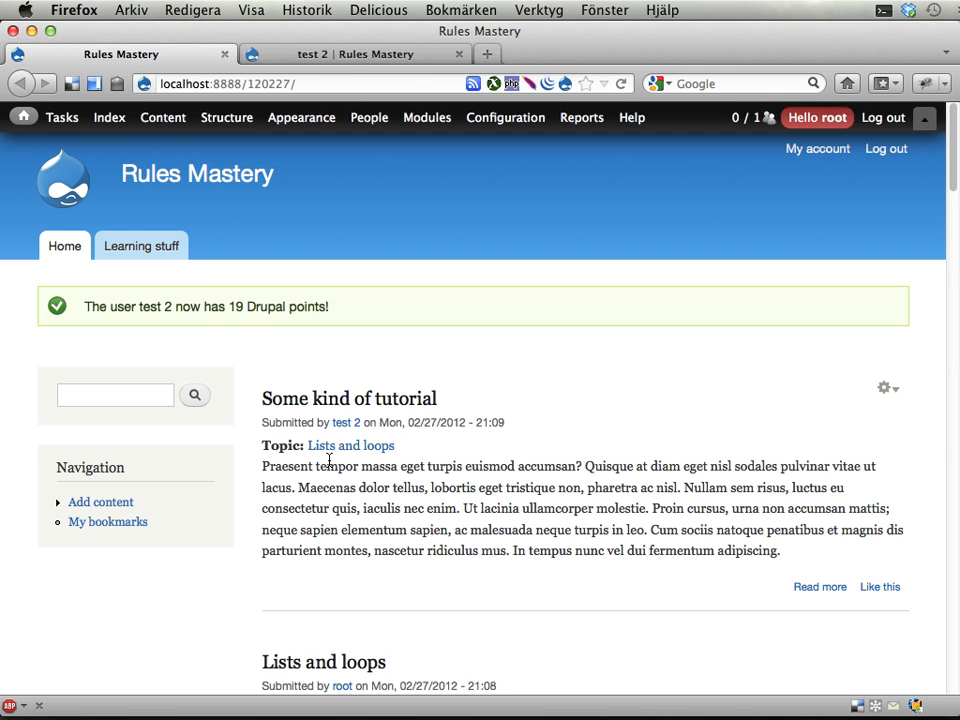
pyautogui.moveTo(879, 587)
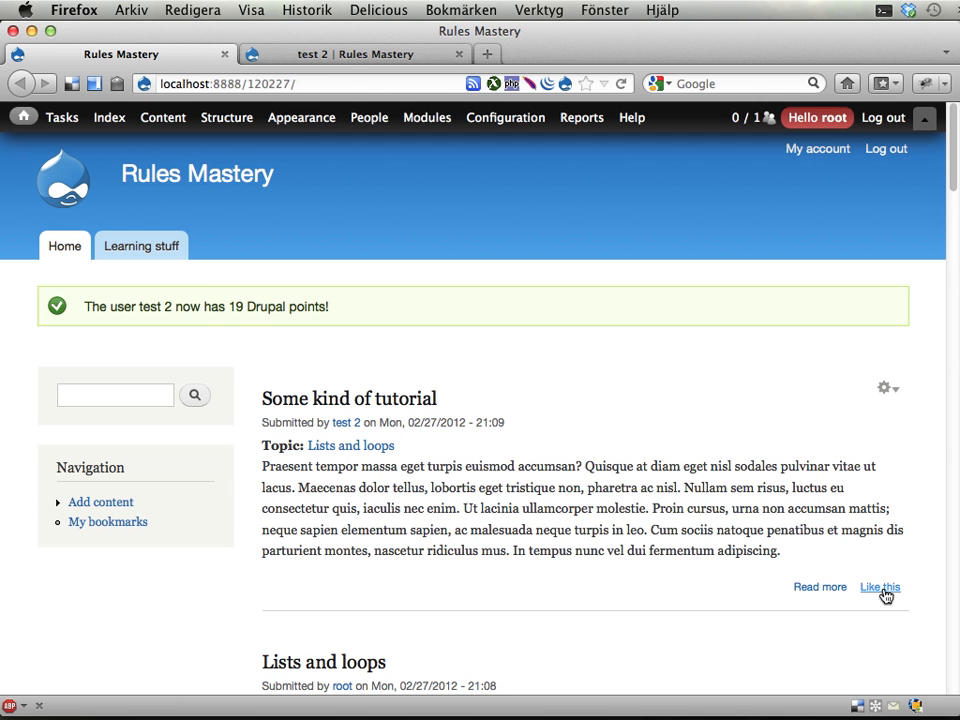
pyautogui.moveTo(879, 587)
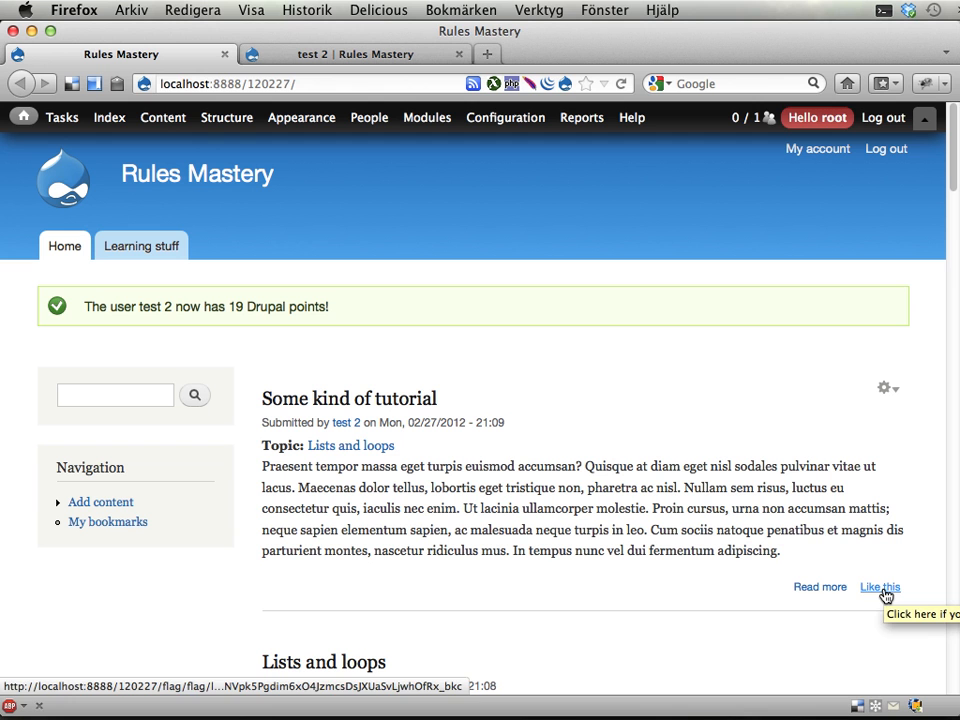
pyautogui.moveTo(698, 506)
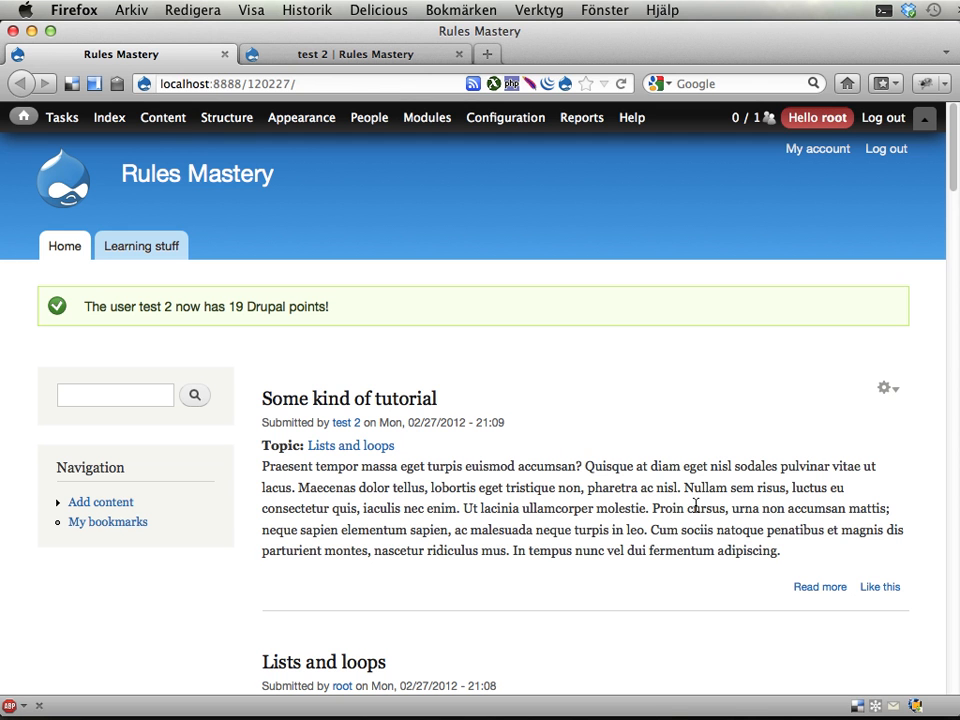
pyautogui.moveTo(800, 530)
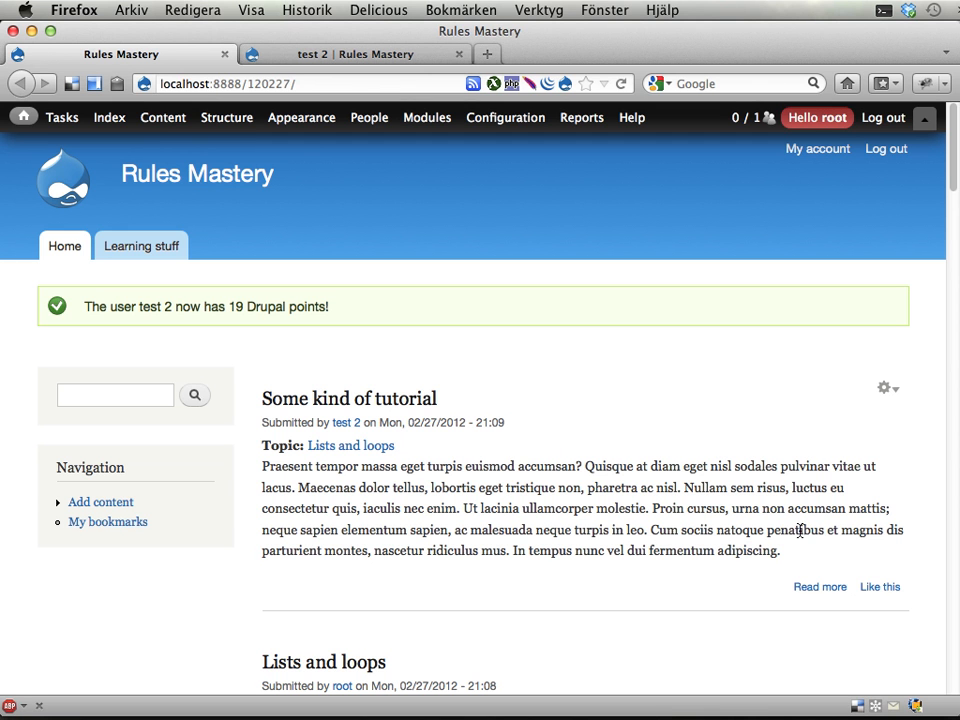
pyautogui.moveTo(725, 538)
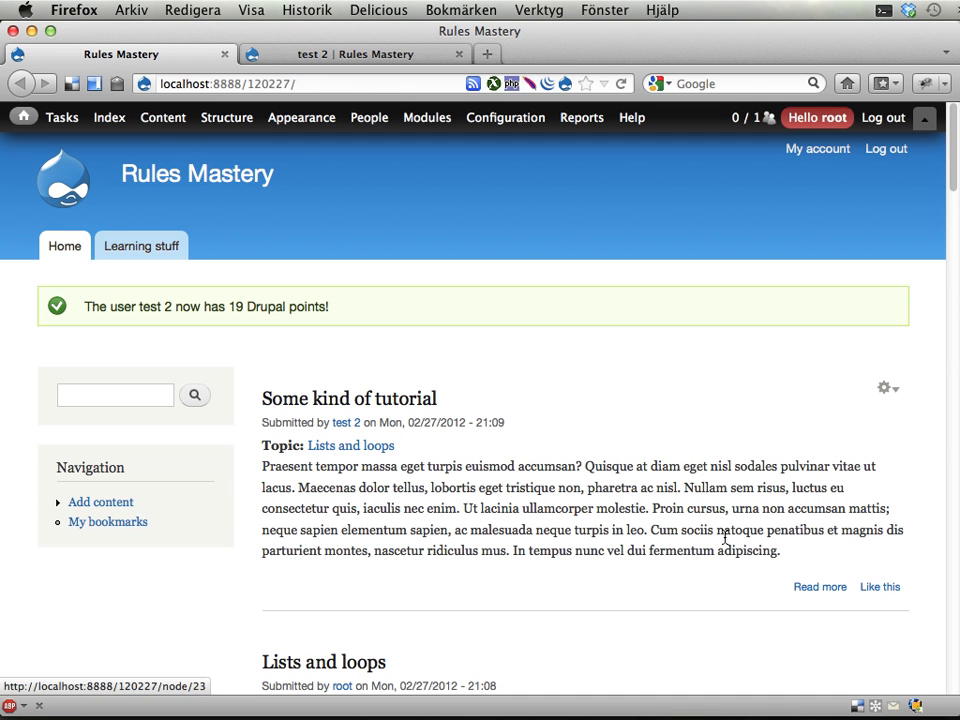
pyautogui.moveTo(719, 531)
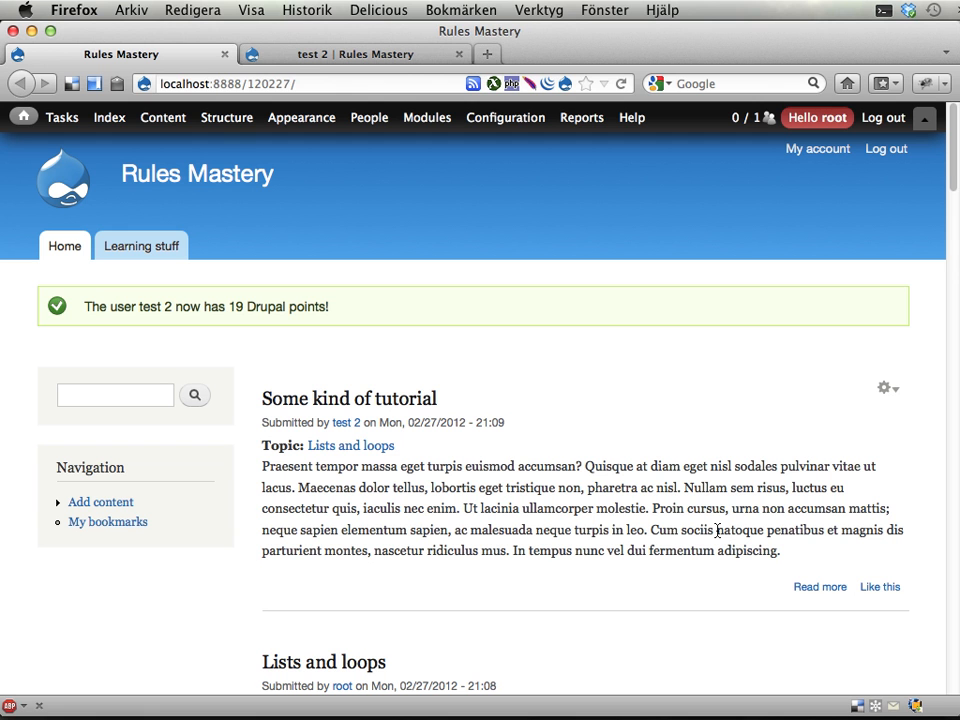